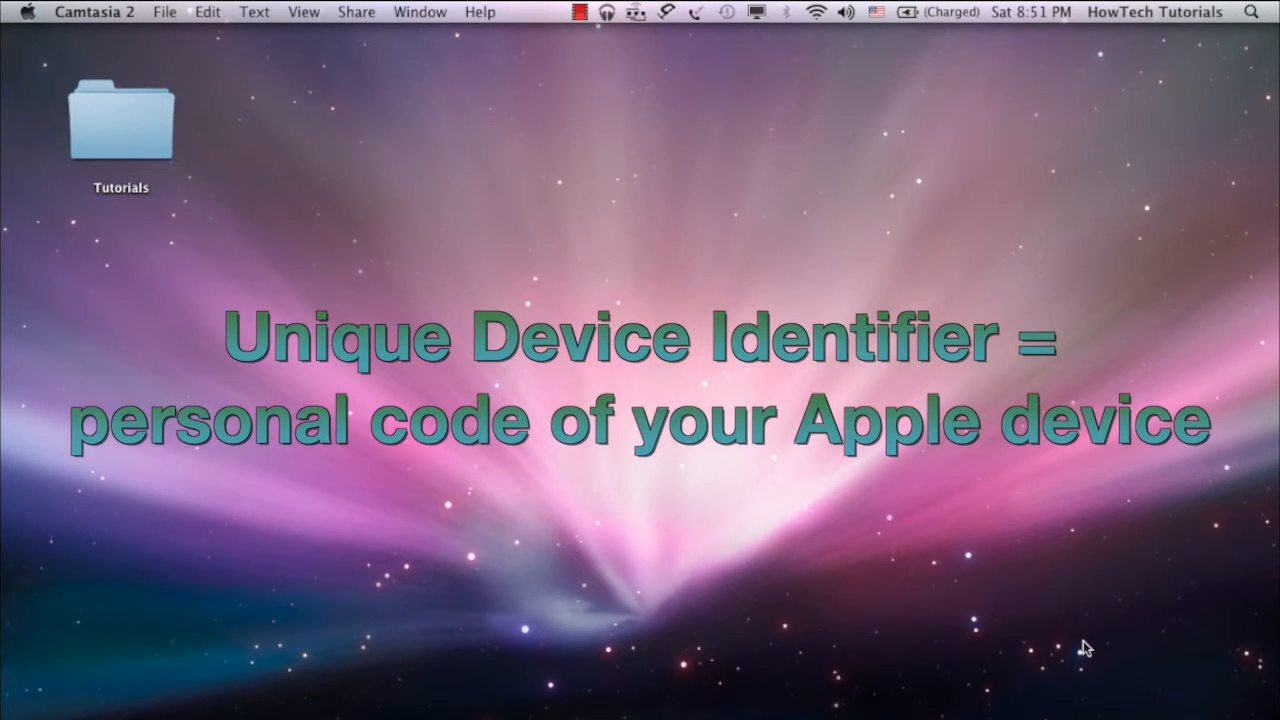
pyautogui.moveTo(1092, 512)
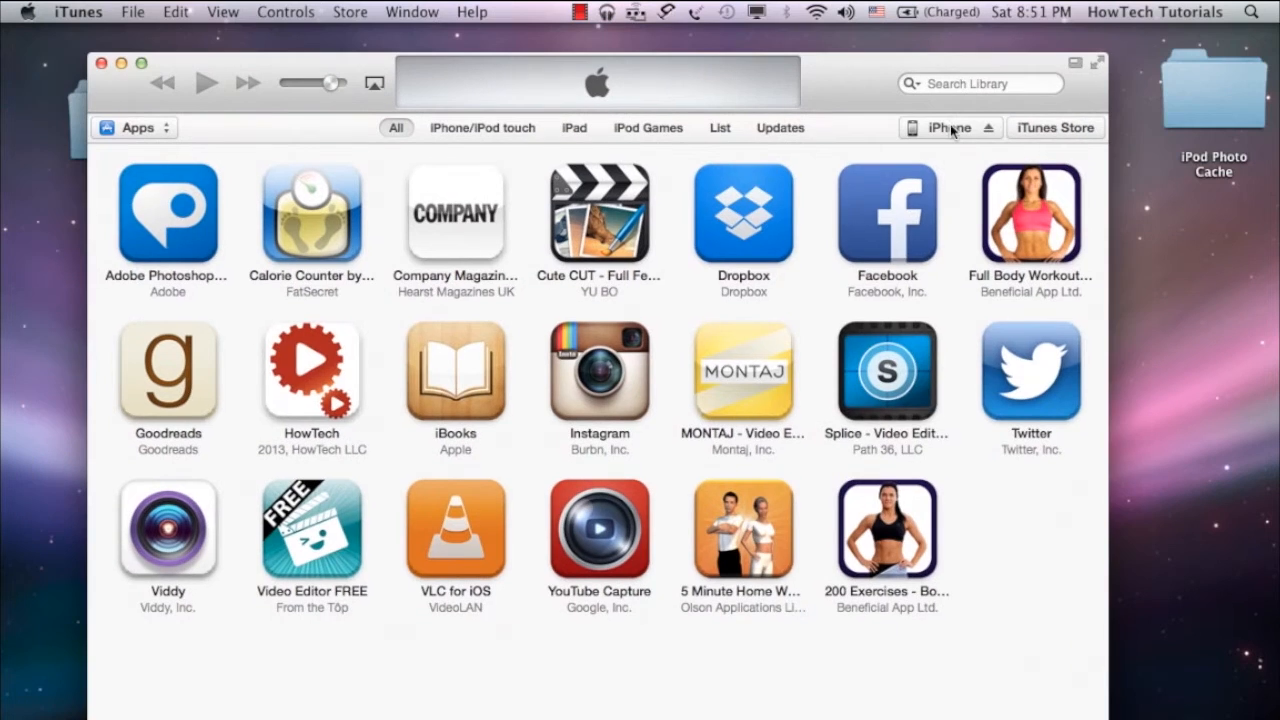
pyautogui.moveTo(944, 130)
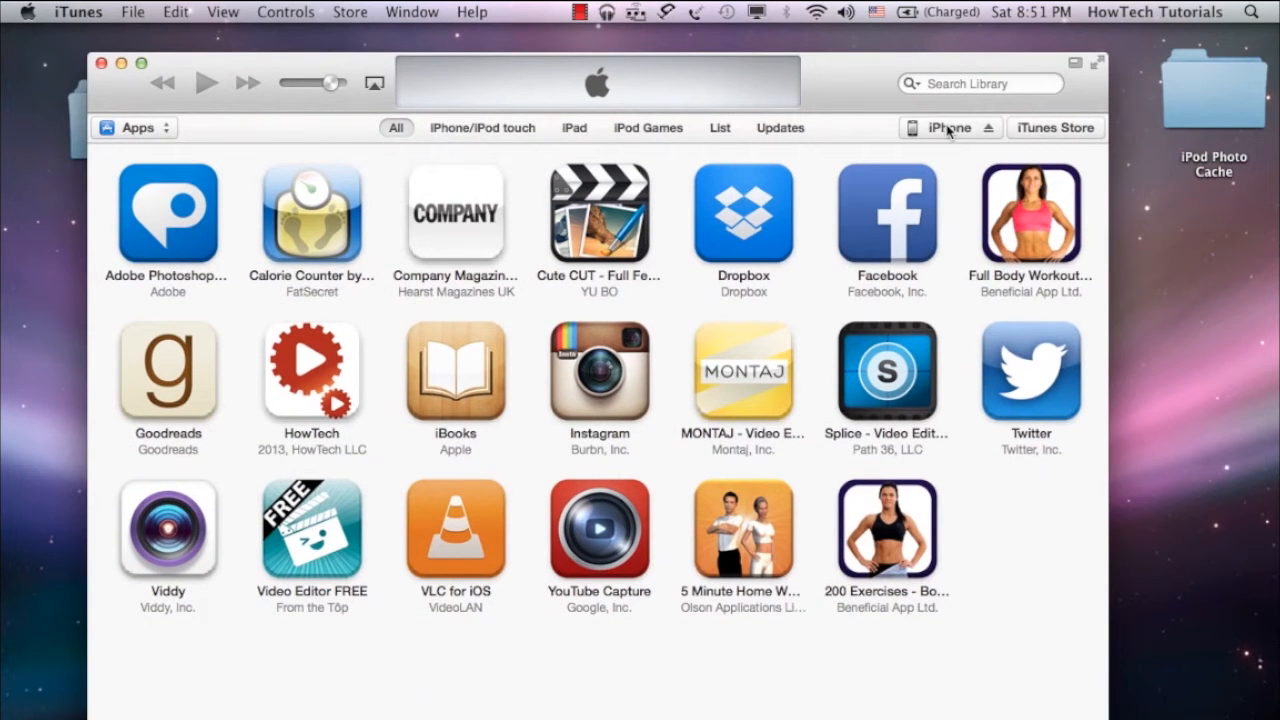
# - Show the connected iPhone 5's Summary page with capacity, phone number and serial number
pyautogui.click(948, 128)
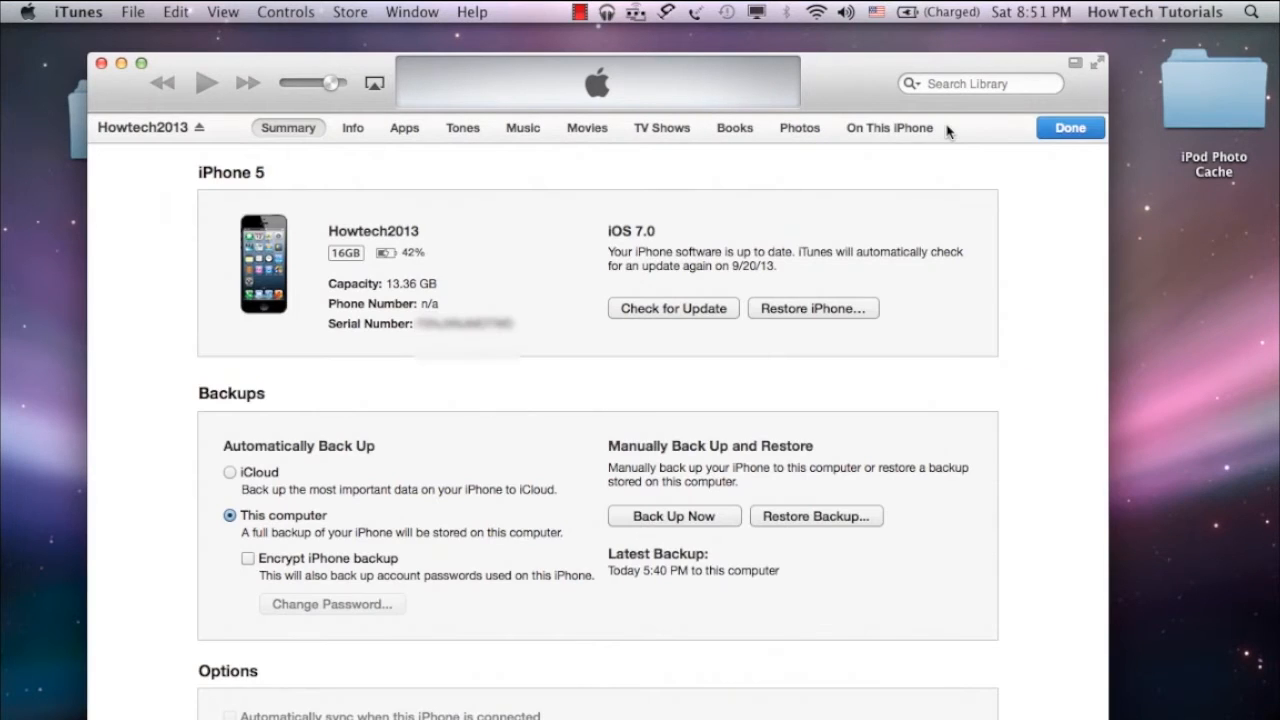
pyautogui.moveTo(474, 312)
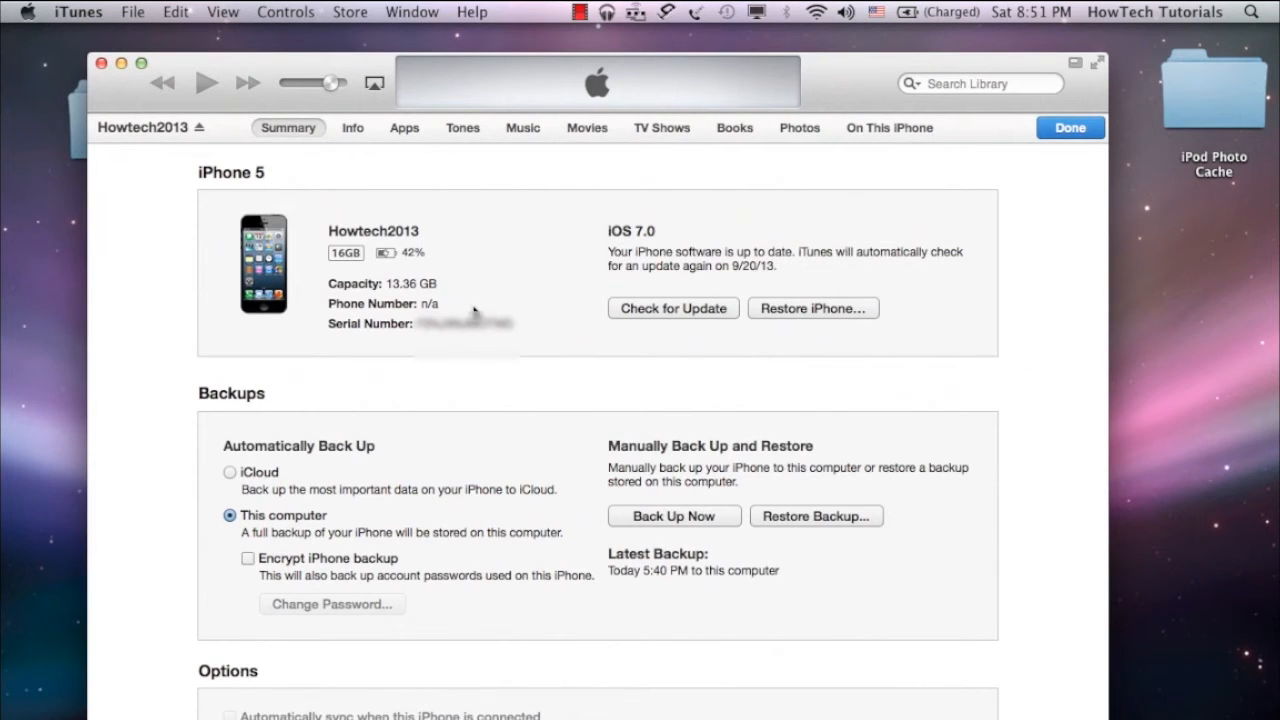
pyautogui.moveTo(468, 330)
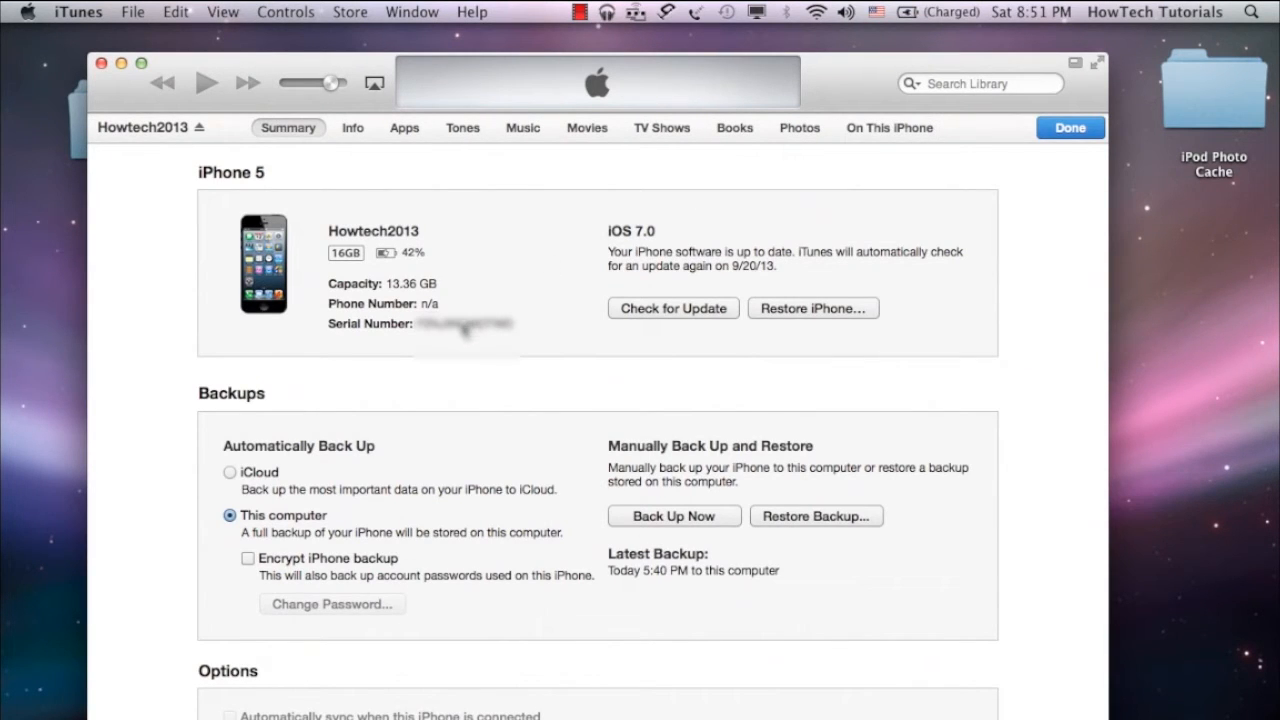
# - Switch the Serial Number field to reveal the iPhone's UDID for copying
pyautogui.click(370, 324)
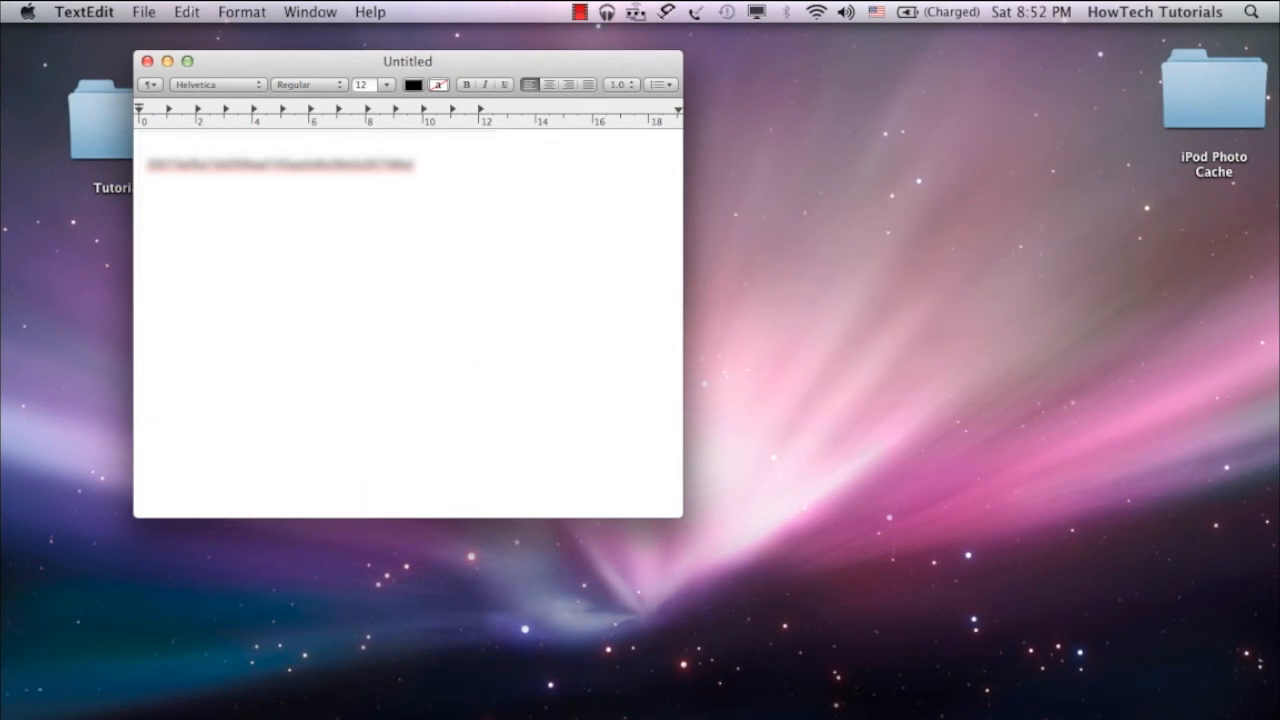
pyautogui.moveTo(404, 476)
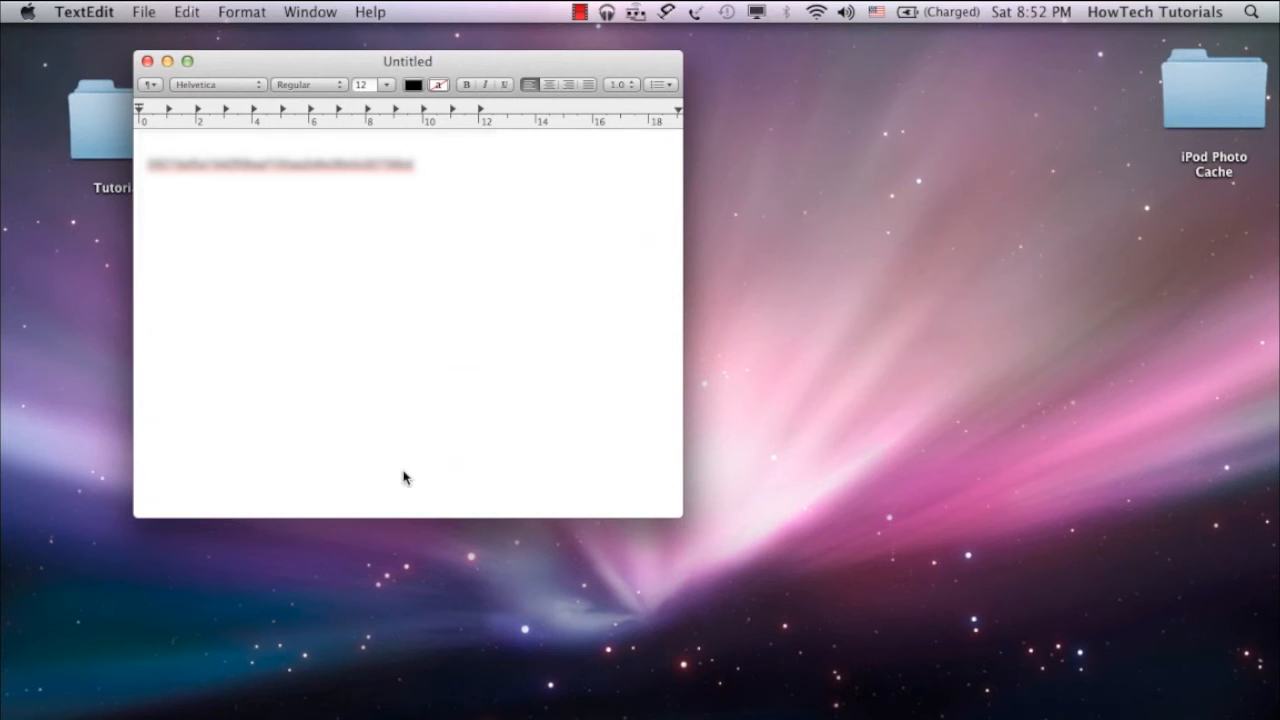